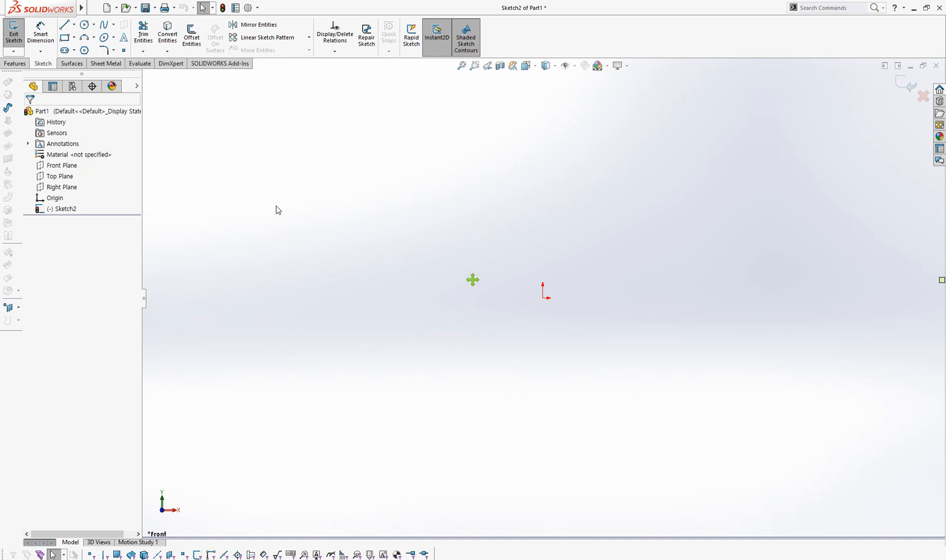
mouse_move(252, 43)
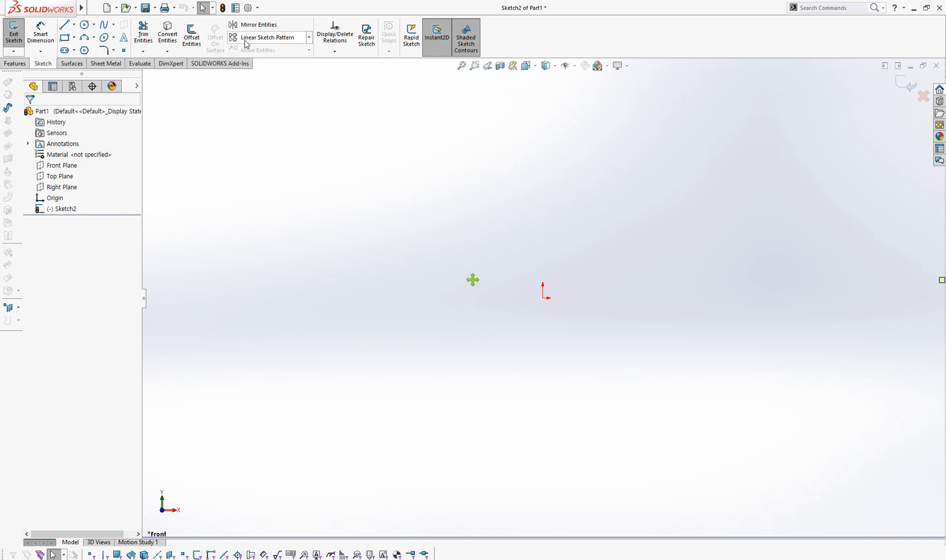
mouse_move(273, 42)
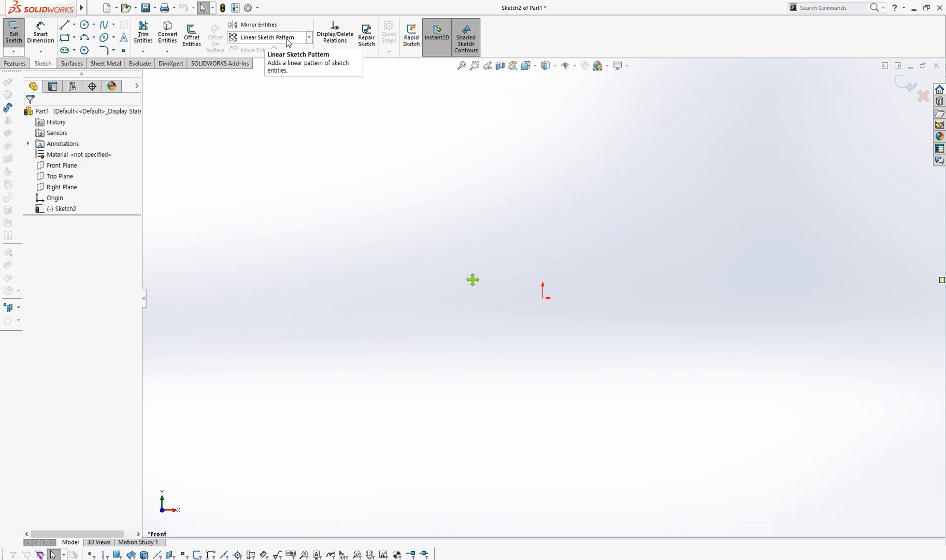
mouse_move(228, 40)
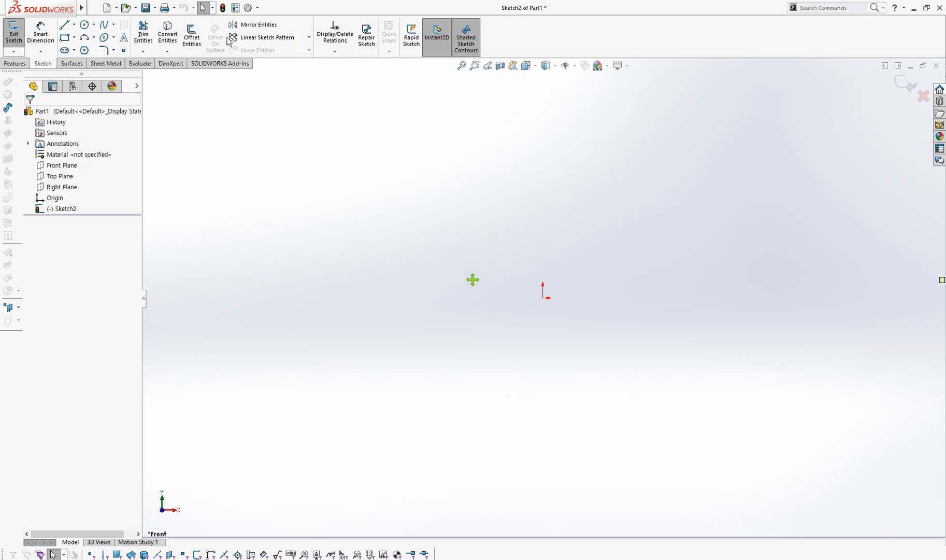
Sketch a 6-sided polygon up and to the left of the origin
left_click(83, 51)
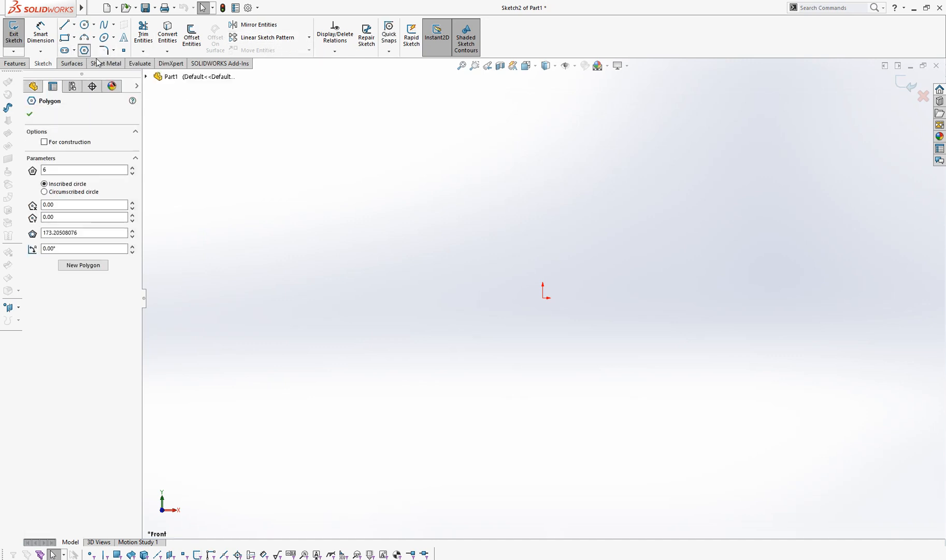
left_click_drag(308, 205, 328, 244)
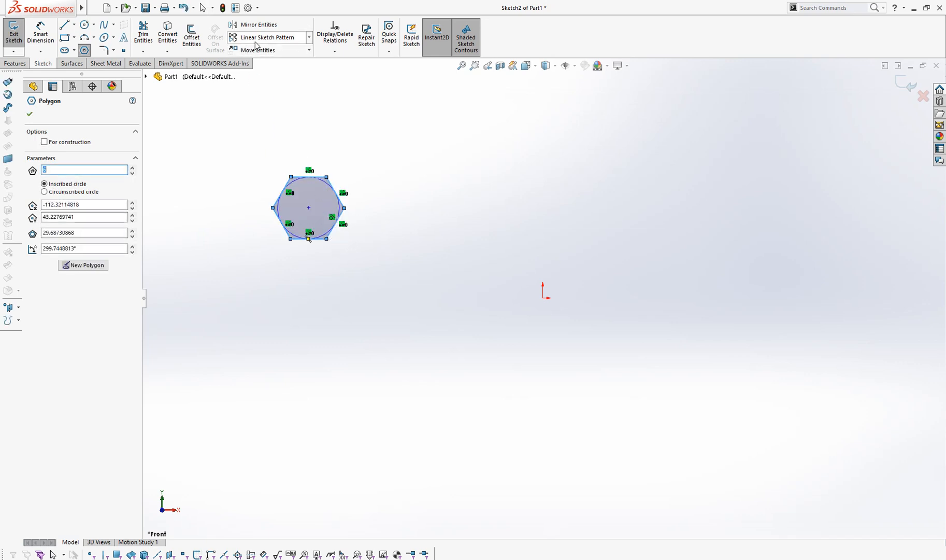
Linear-pattern the hexagon along X with 50 mm spacing and 10 instances
left_click(262, 37)
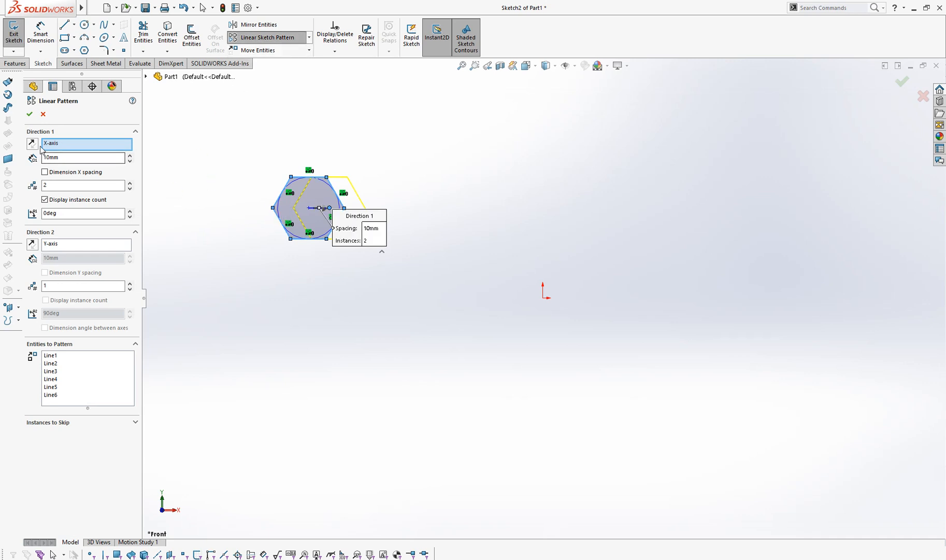
mouse_move(291, 209)
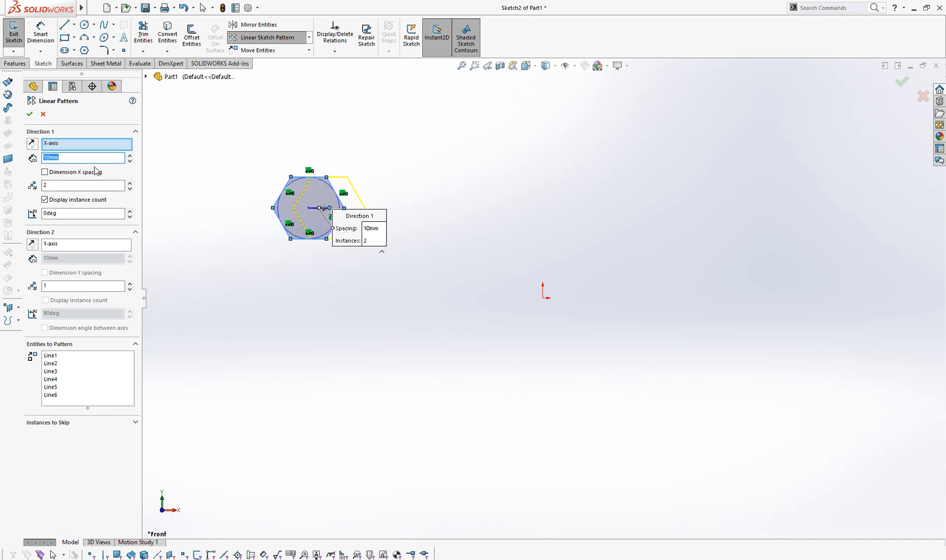
type("20mm")
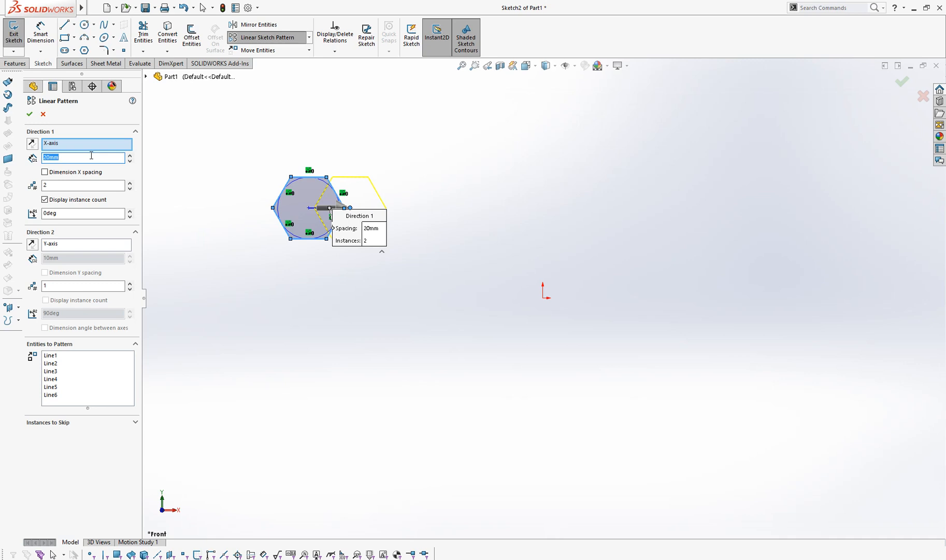
type("50mm")
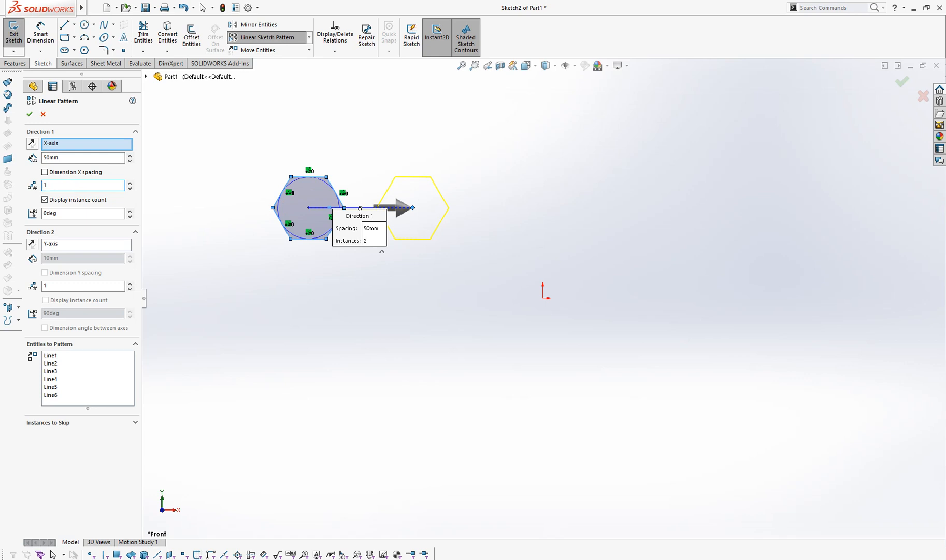
type("10")
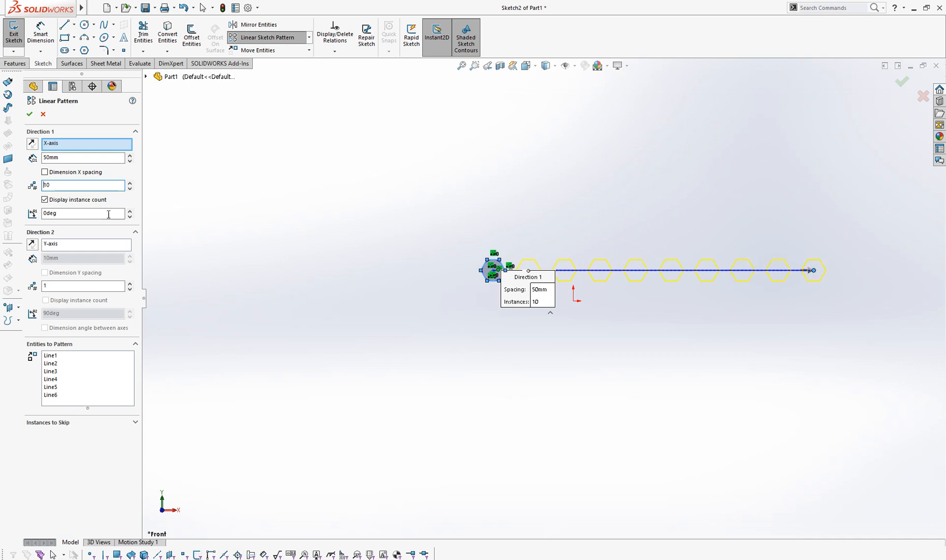
left_click(30, 115)
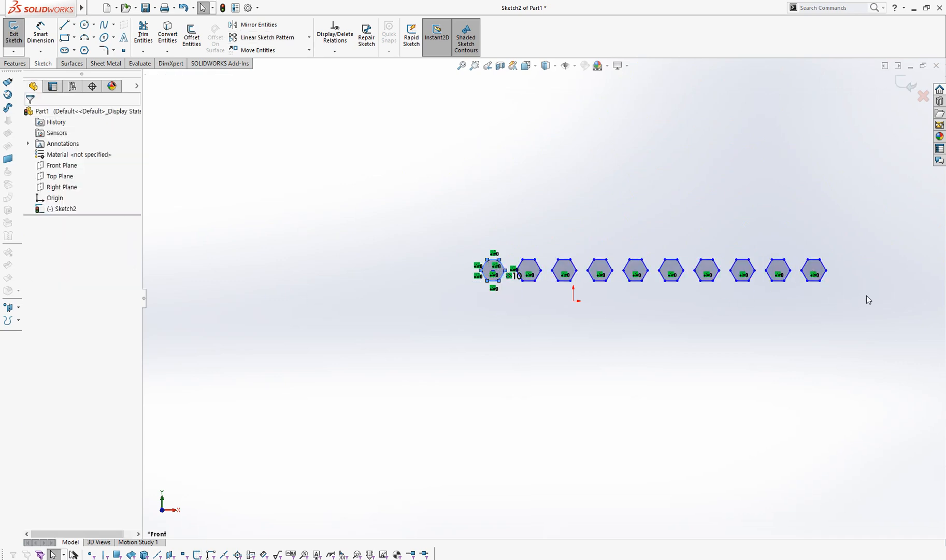
Linear-pattern the hexagon along Y at 270°, 50 mm spacing, 5 instances, running downward
left_click(269, 37)
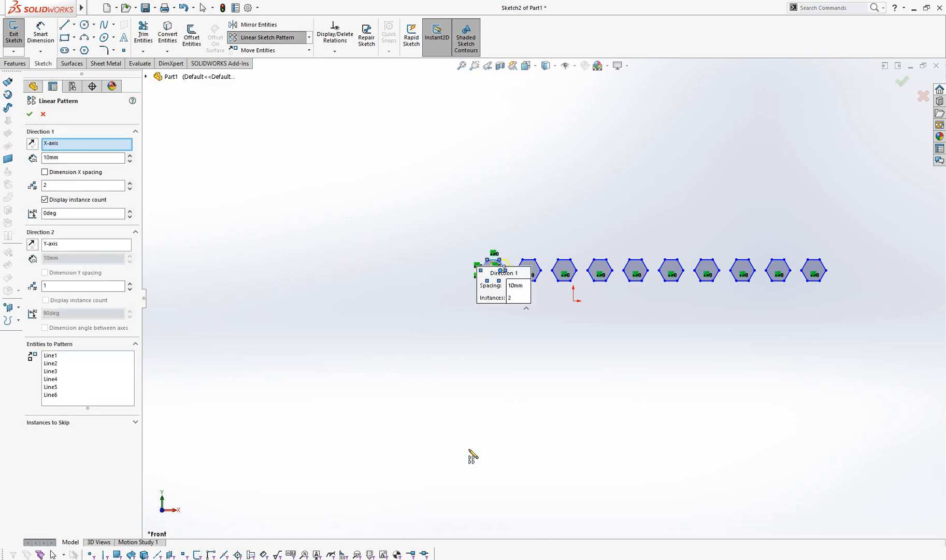
mouse_move(493, 176)
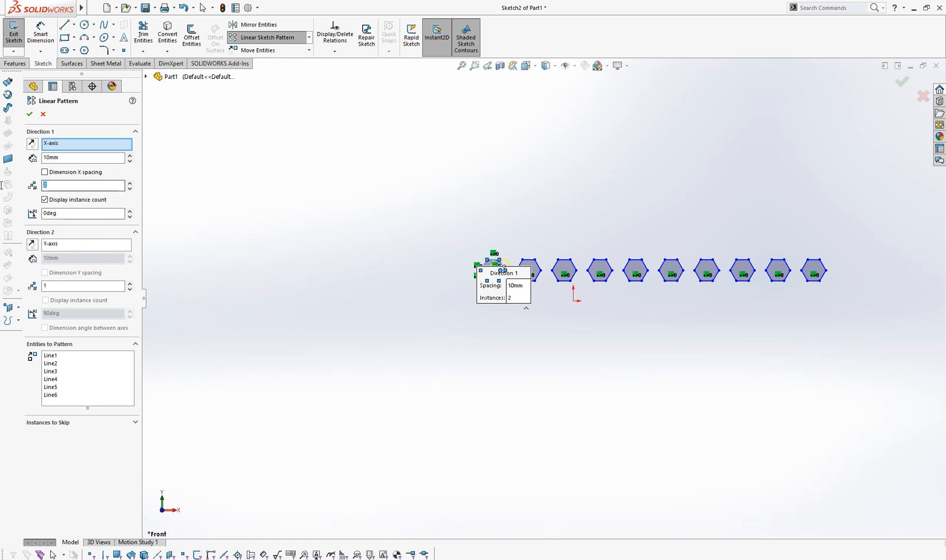
mouse_move(3, 182)
type("1")
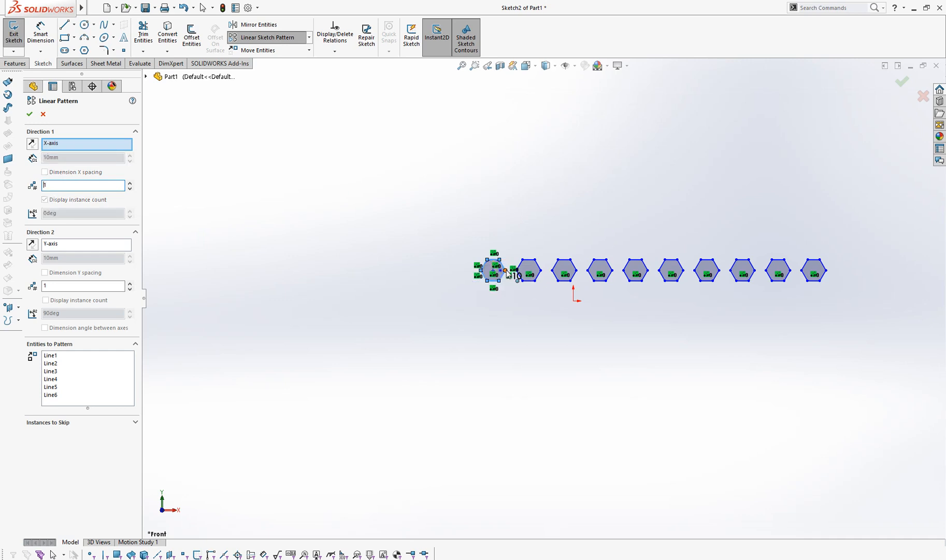
left_click(83, 286)
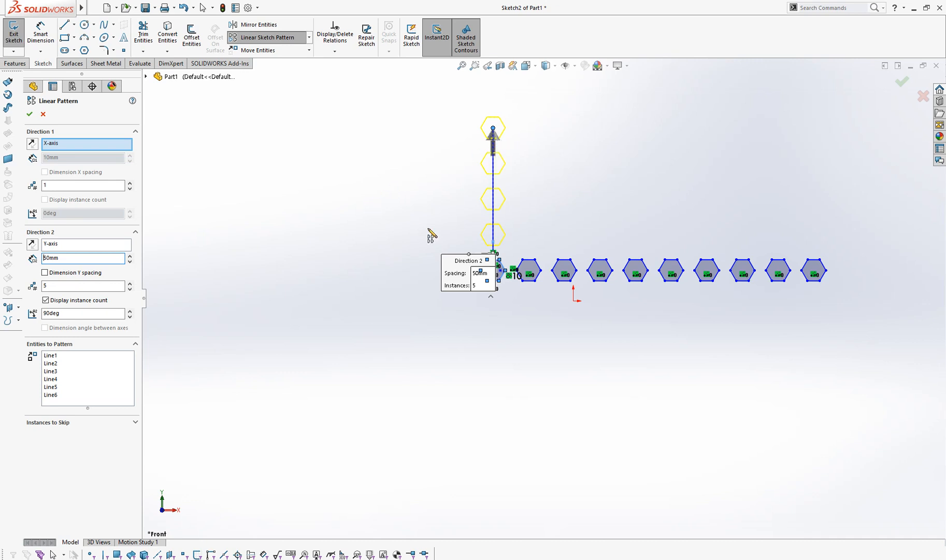
mouse_move(493, 223)
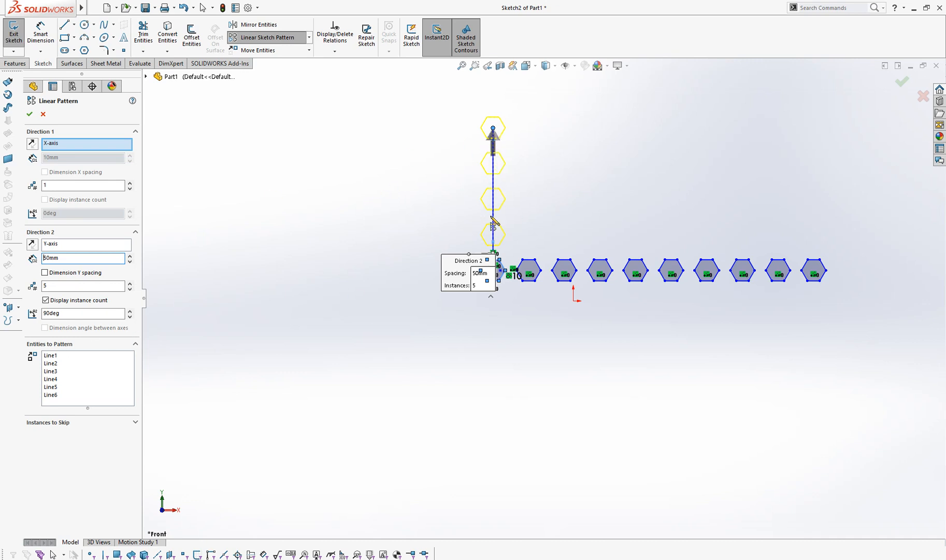
mouse_move(495, 141)
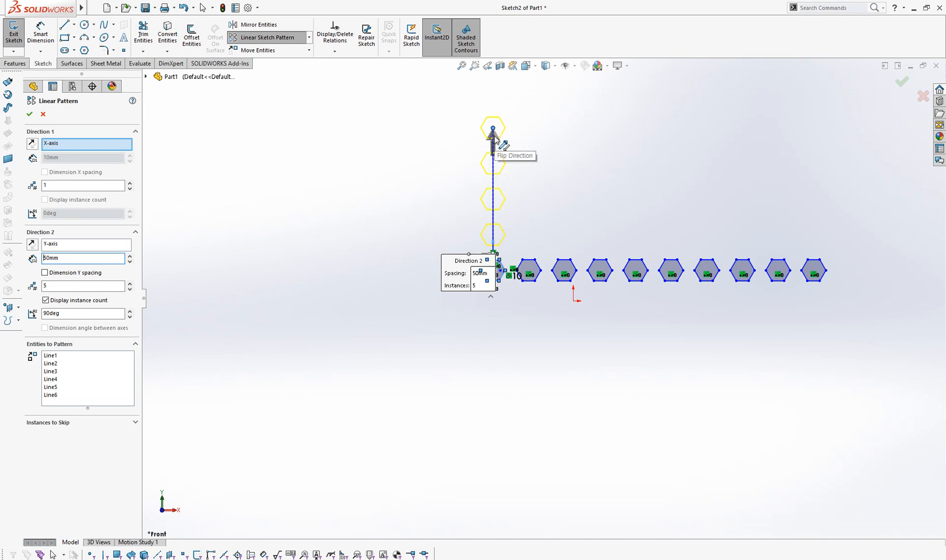
left_click(491, 139)
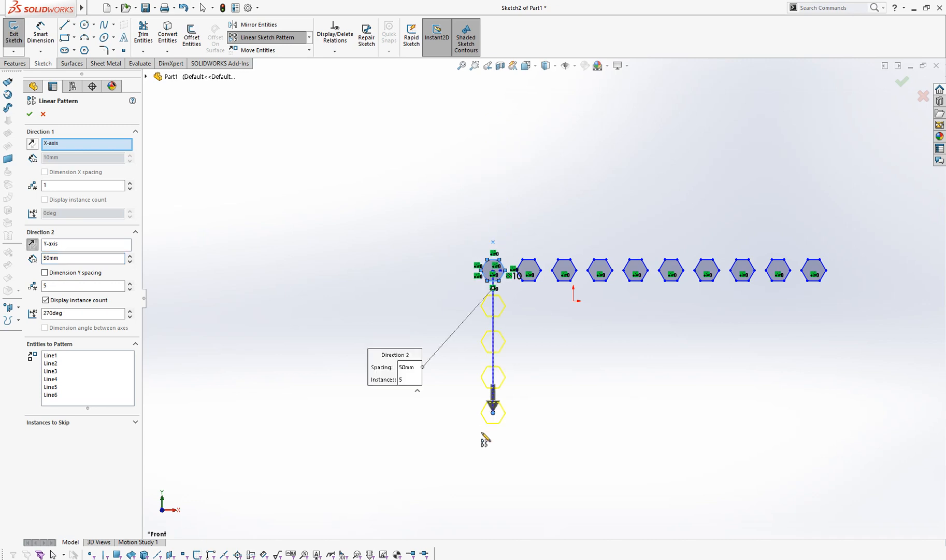
mouse_move(454, 374)
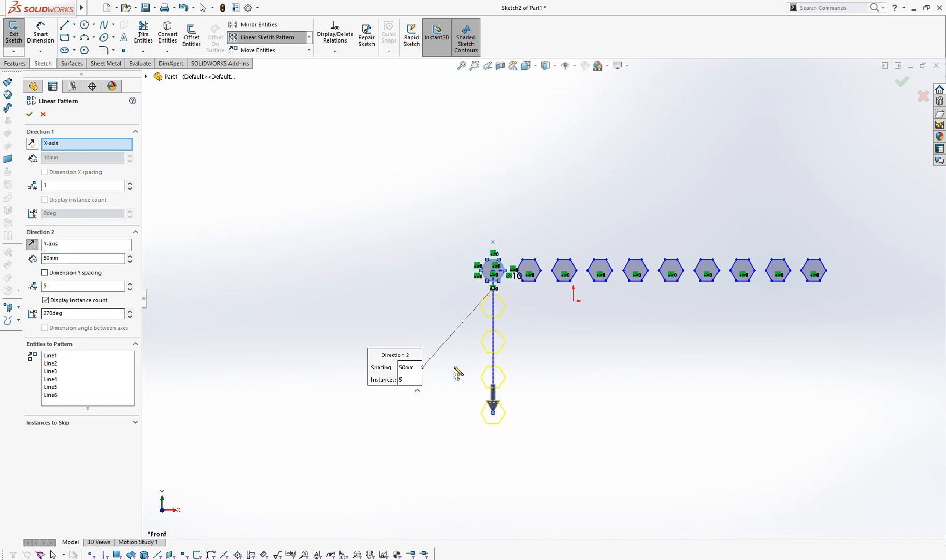
type("90deg")
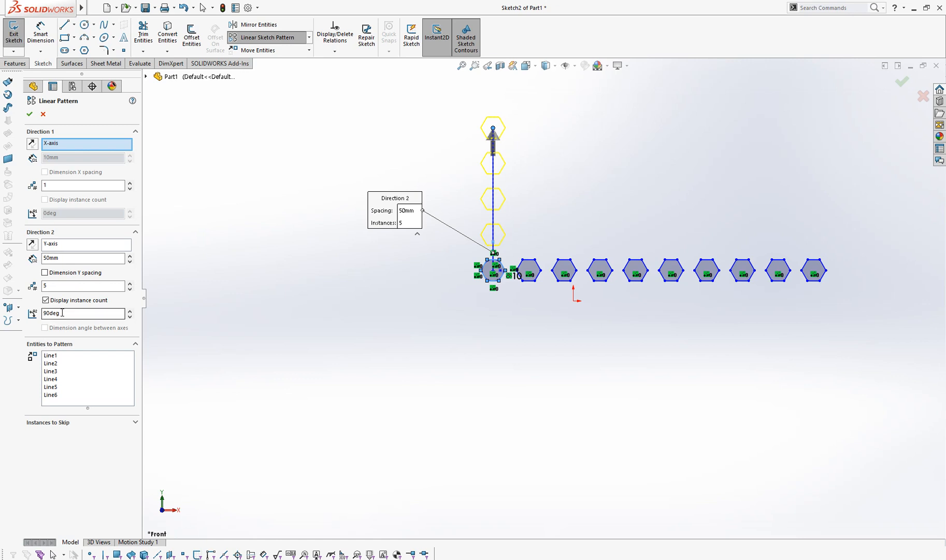
type("270")
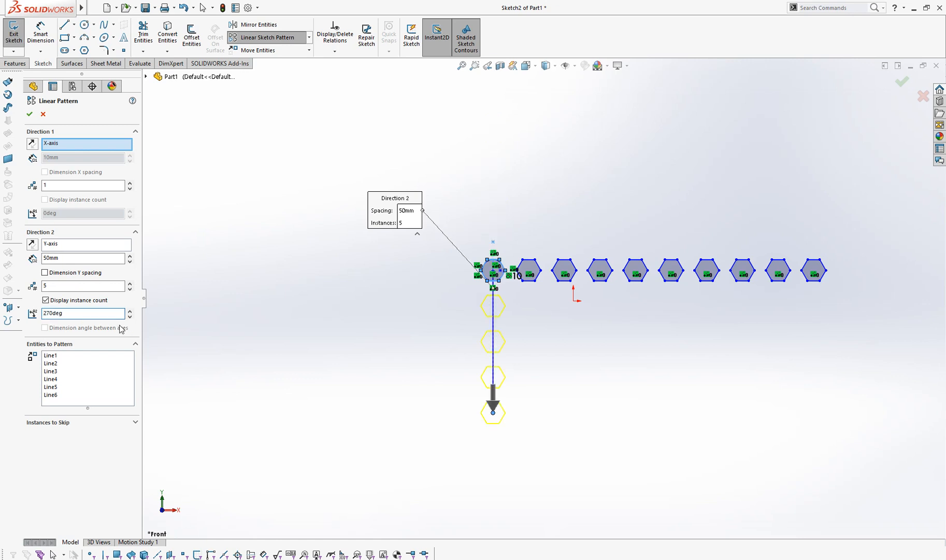
mouse_move(459, 409)
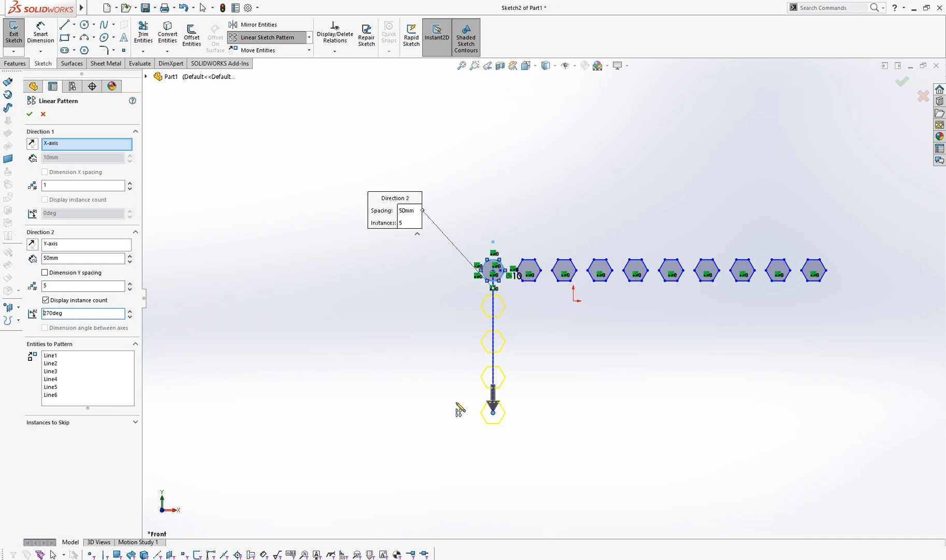
left_click(30, 114)
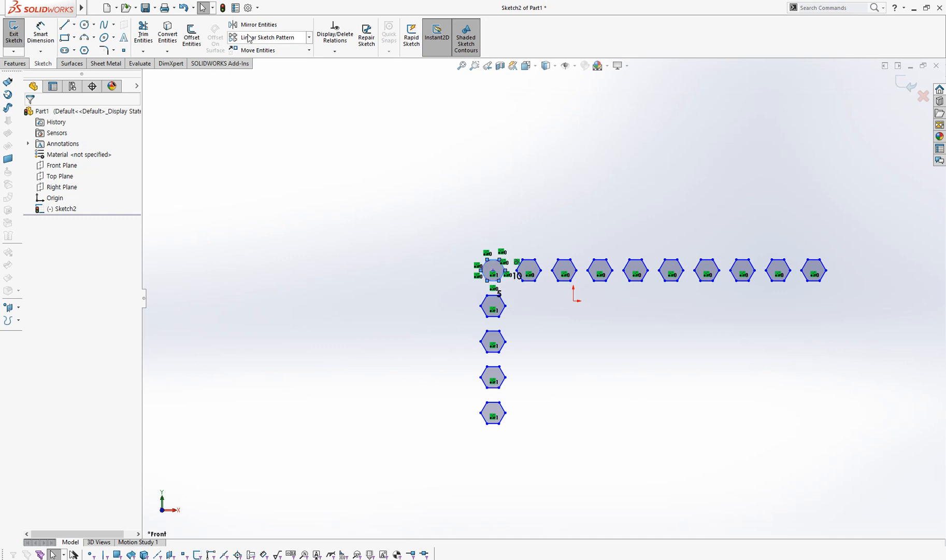
Linear-pattern the hexagon at a 320° angle with 50 mm spacing and 5 instances
left_click(266, 37)
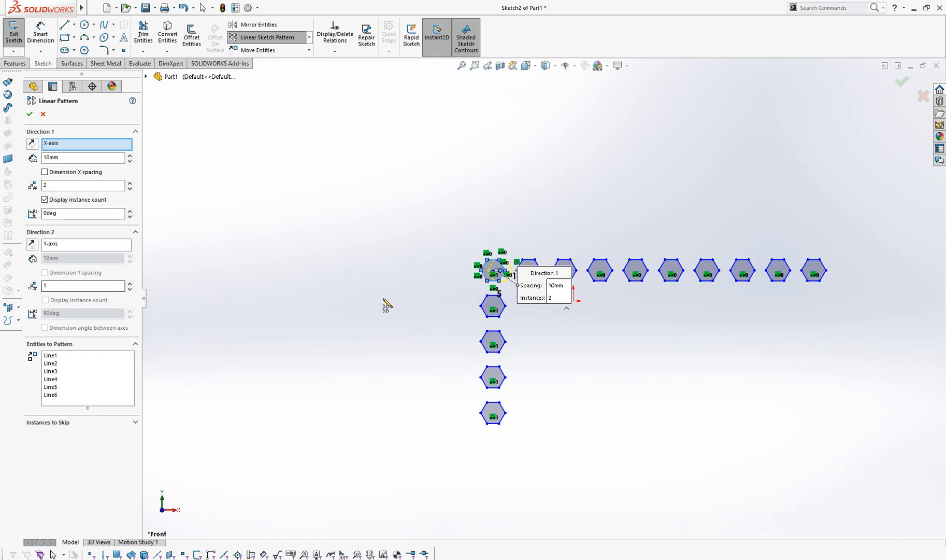
mouse_move(783, 457)
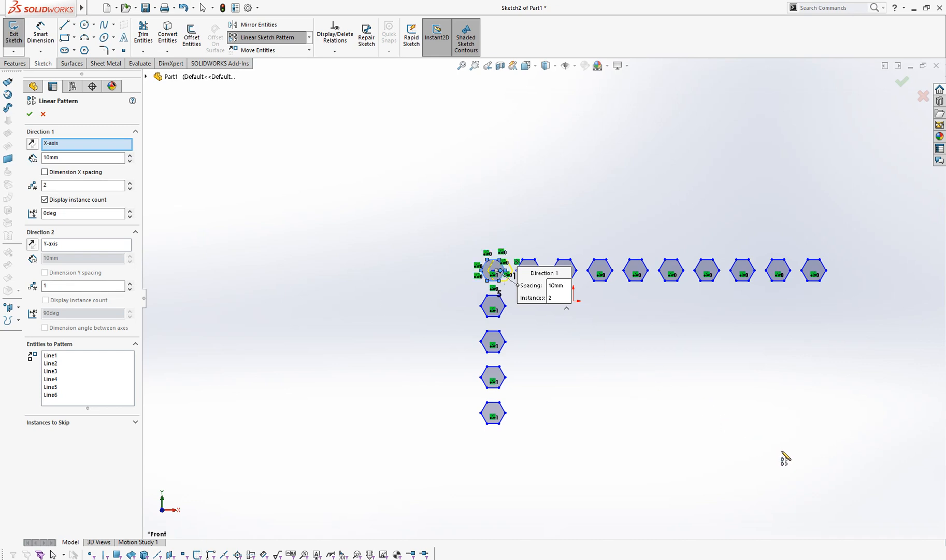
mouse_move(795, 453)
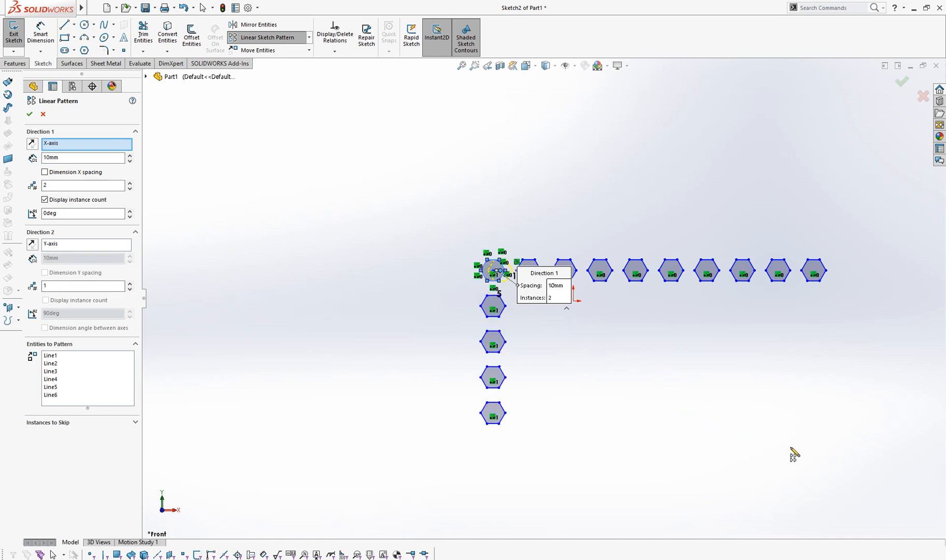
mouse_move(90, 197)
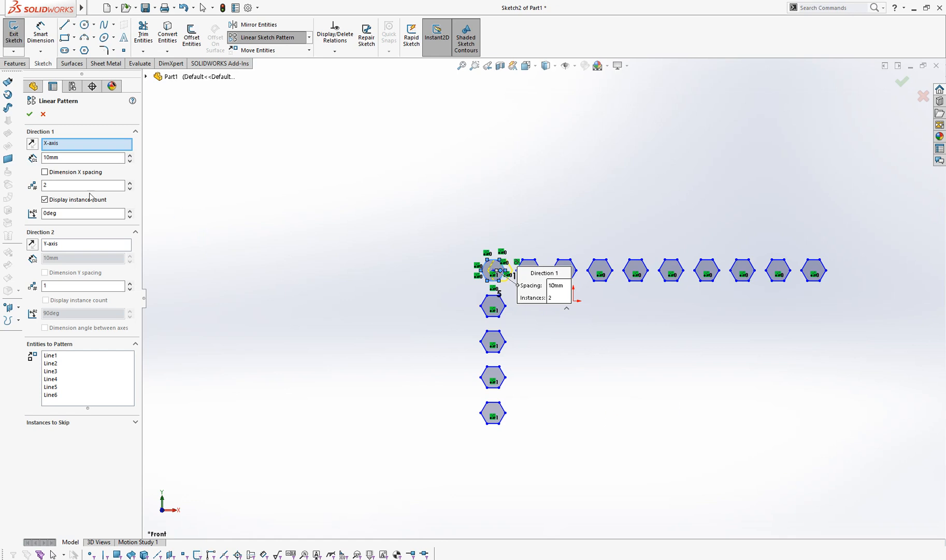
left_click(67, 213)
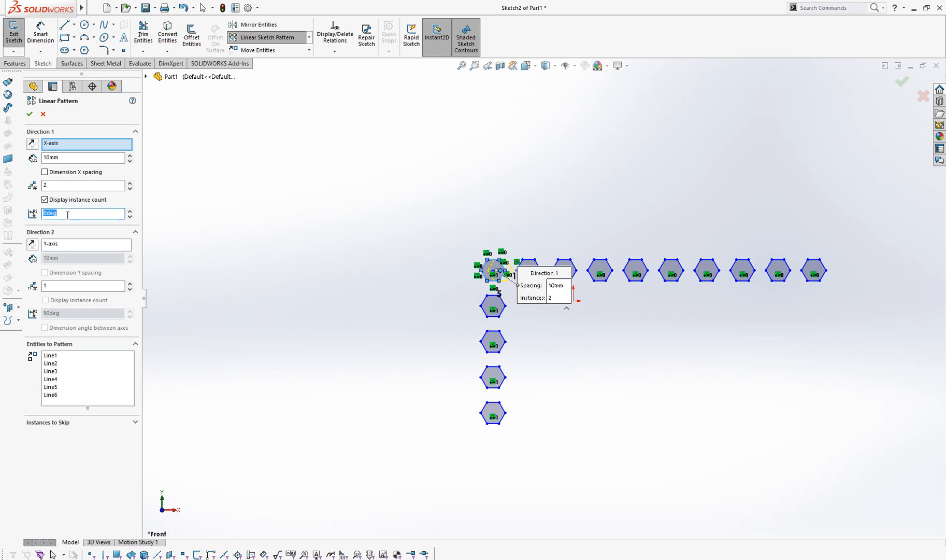
type("320")
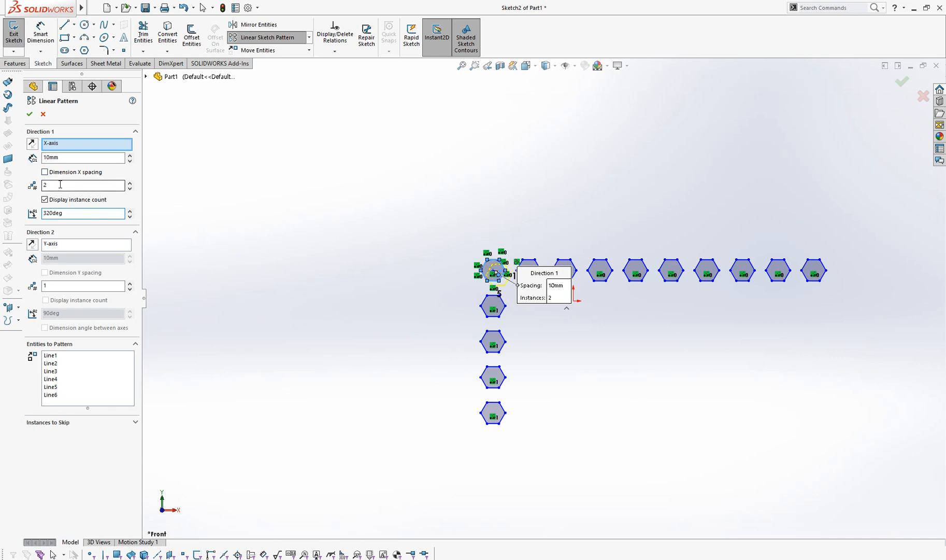
type("5")
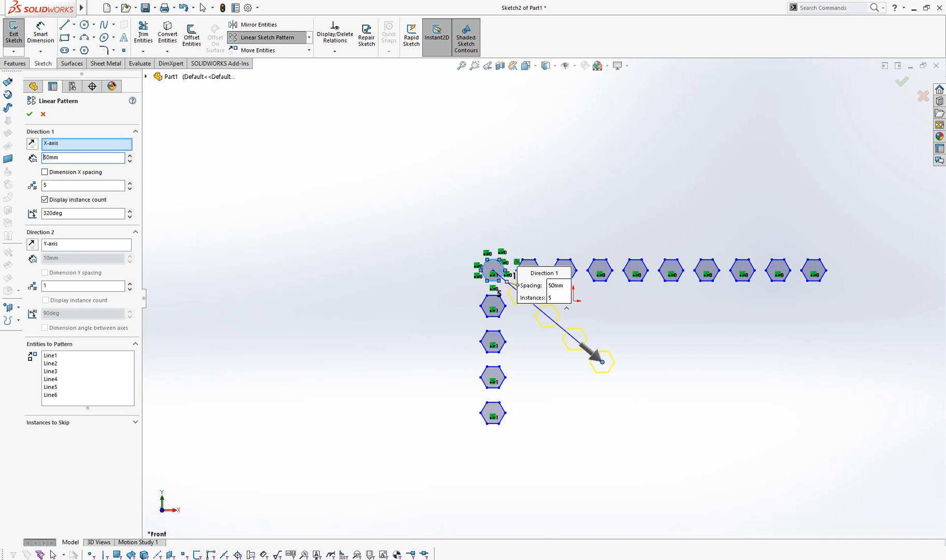
mouse_move(613, 373)
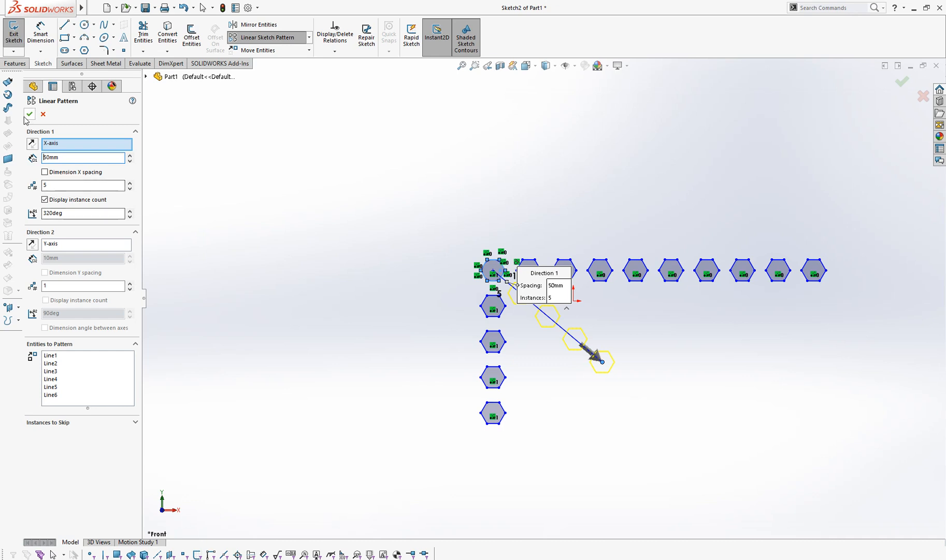
left_click(29, 115)
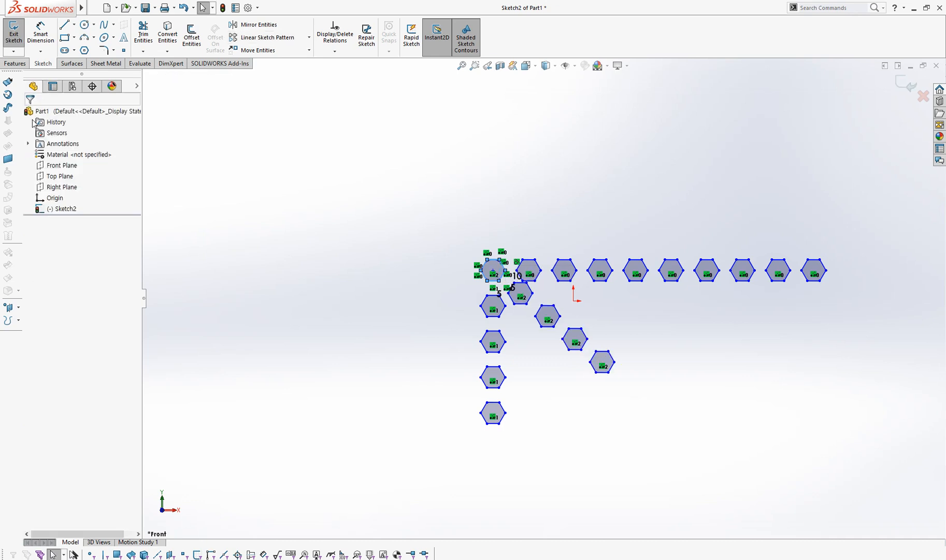